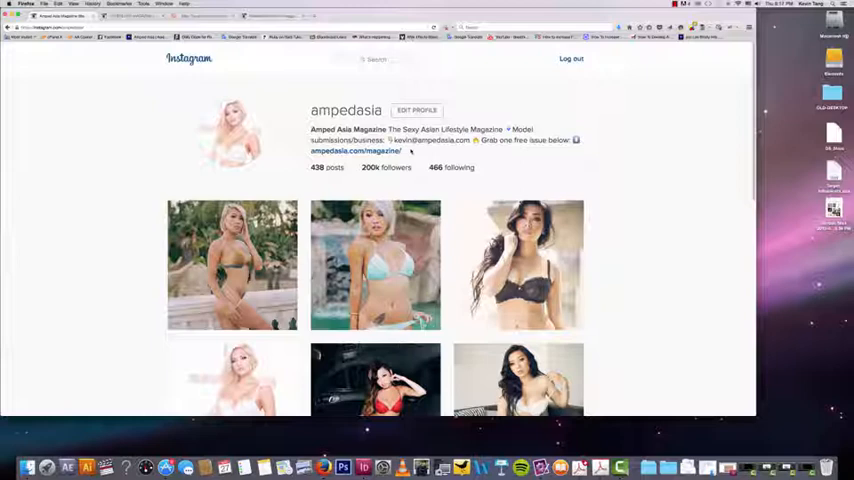
{"action": "mouse_move", "coordinate": [409, 152]}
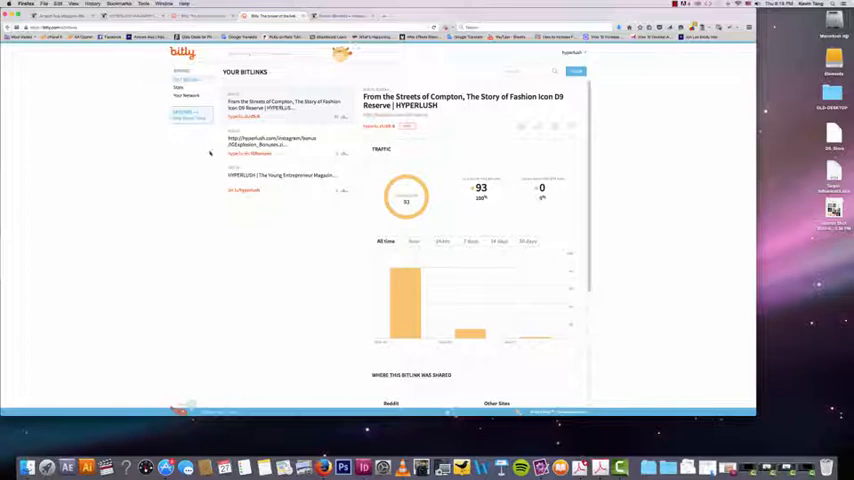
{"action": "mouse_move", "coordinate": [293, 226]}
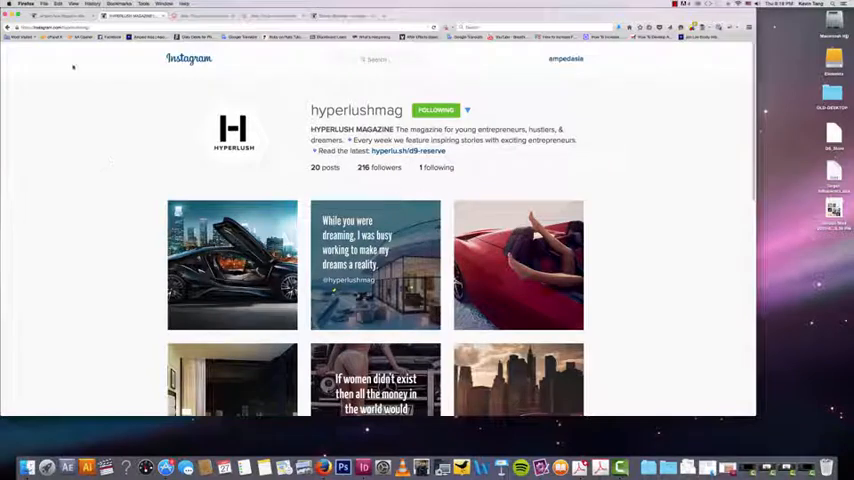
Switch from the hyperlu.sh/d9-reserve bio link to the Compton story's 93-click Bitly stats.
{"action": "left_click", "coordinate": [566, 58]}
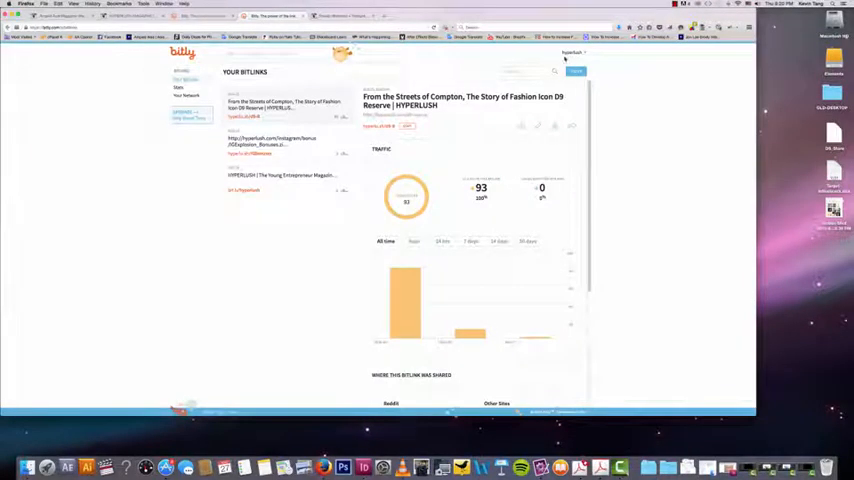
Discuss the Compton fashion story link's traffic graph, then head back toward Instagram.
{"action": "right_click", "coordinate": [565, 70]}
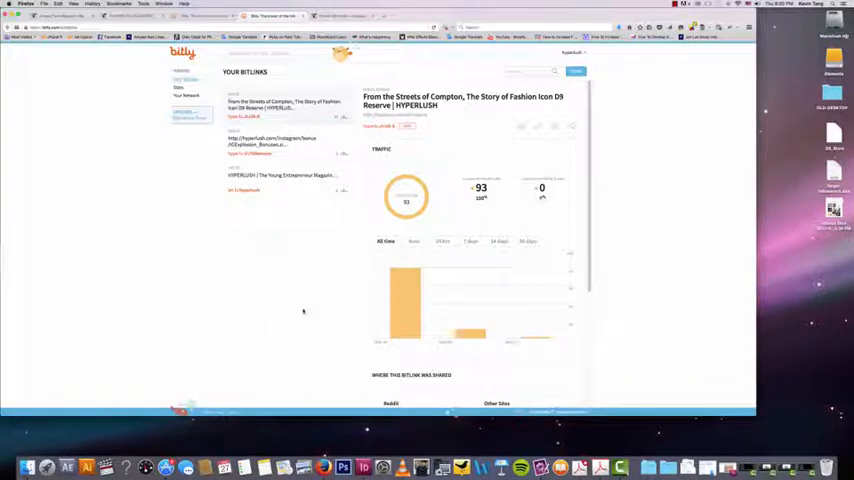
{"action": "mouse_move", "coordinate": [247, 276]}
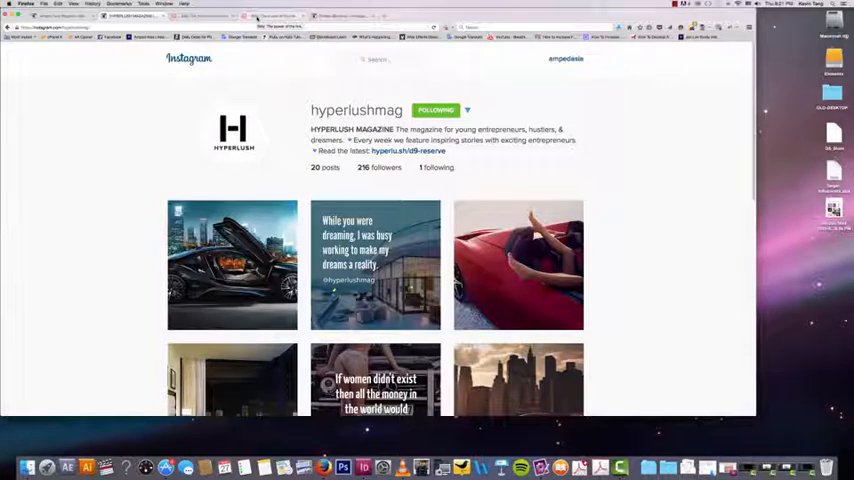
Show the shredz bit.ly/getSHREDZ bio link and open its 187,261-click Bitly stats.
{"action": "left_click", "coordinate": [200, 16]}
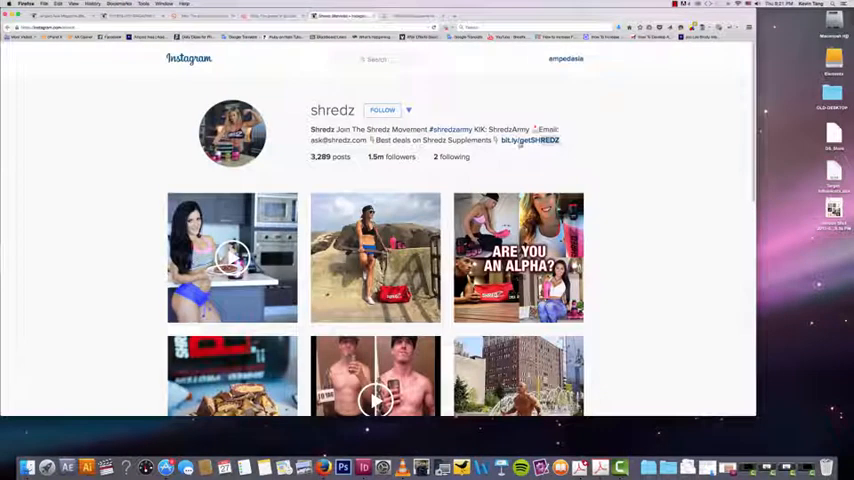
{"action": "double_click", "coordinate": [530, 140]}
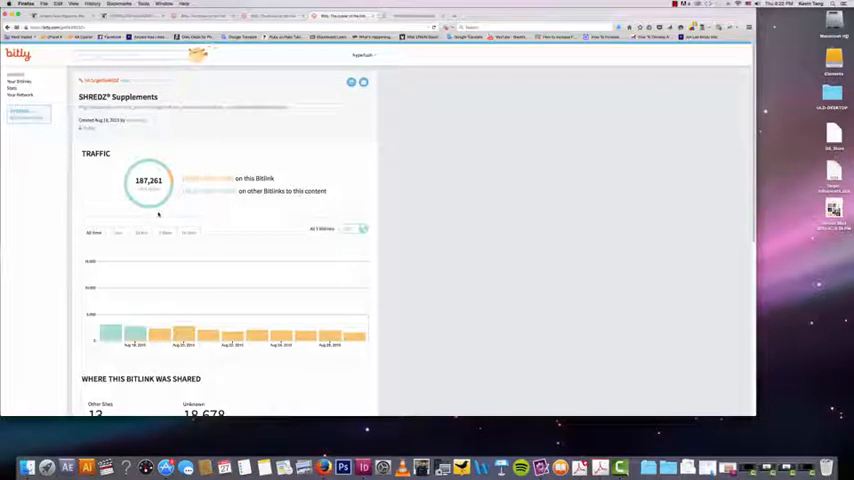
Scroll the SHREDZ Supplements stats, including 18,678 clicks from unknown sources.
{"action": "scroll", "scroll_direction": "down", "scroll_amount": 3}
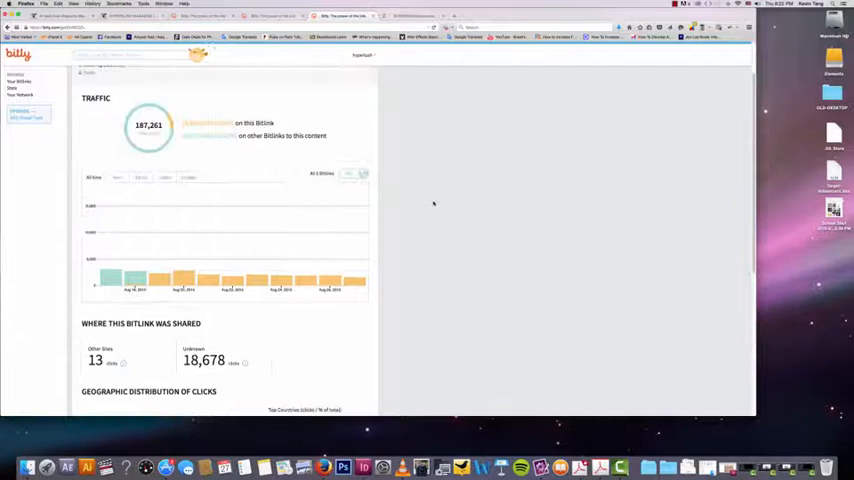
{"action": "scroll", "scroll_direction": "up", "scroll_amount": 3}
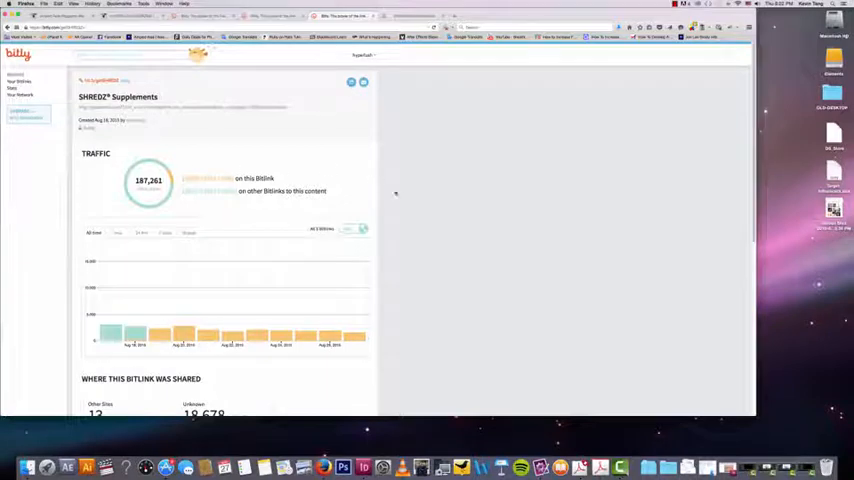
{"action": "scroll", "scroll_direction": "down", "scroll_amount": 3}
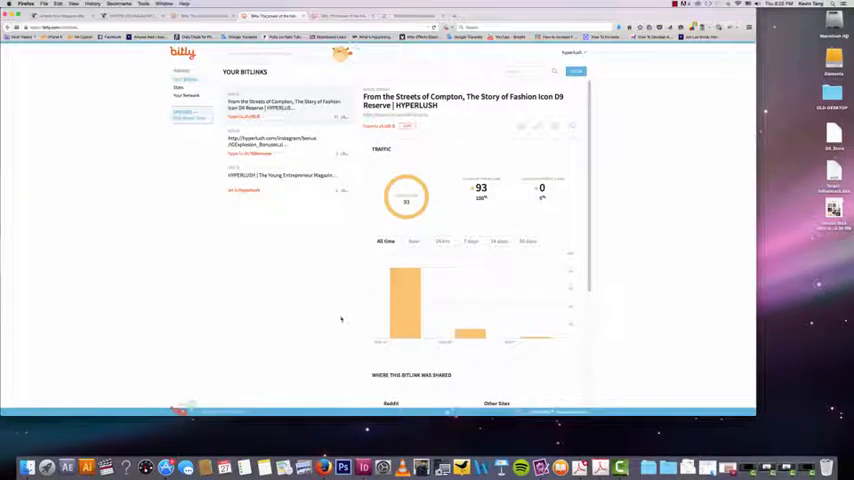
Show the Compton link's sharing breakdown (31 Reddit, 1 other, 61 unknown).
{"action": "scroll", "scroll_direction": "down", "scroll_amount": 3}
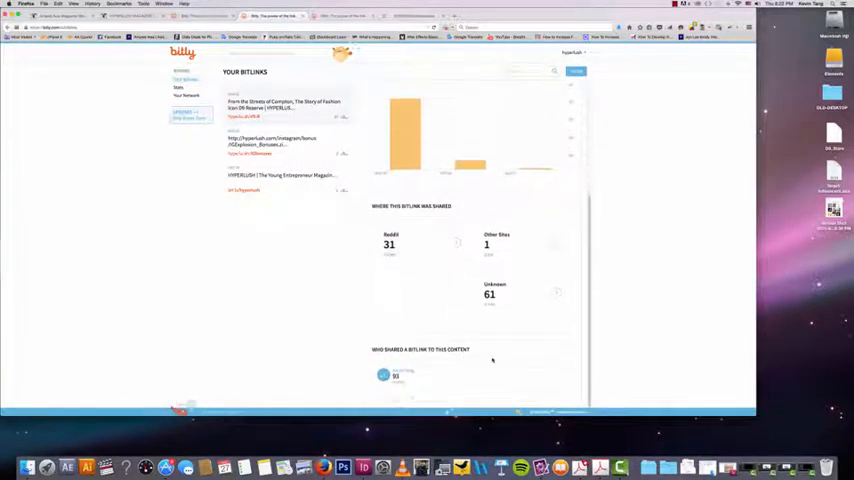
{"action": "left_click", "coordinate": [283, 104]}
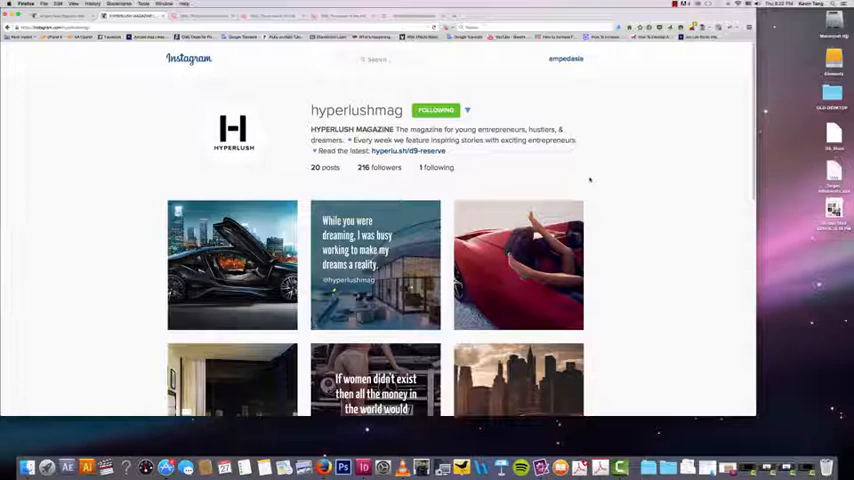
{"action": "mouse_move", "coordinate": [449, 160]}
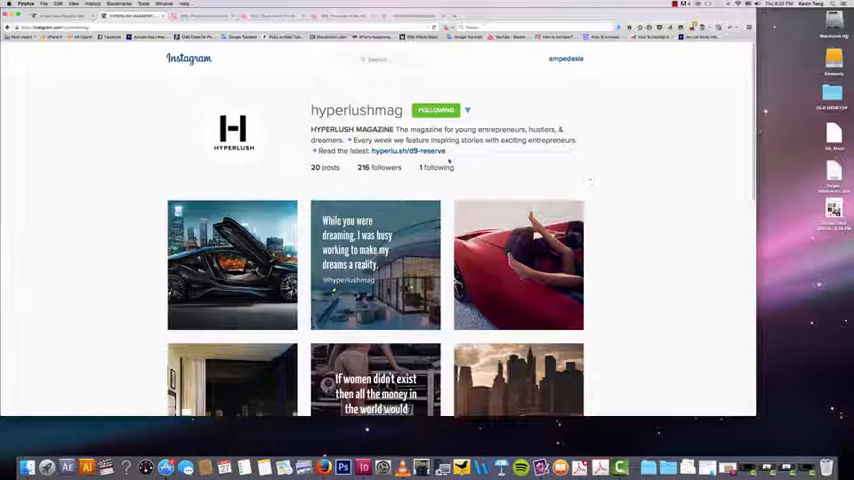